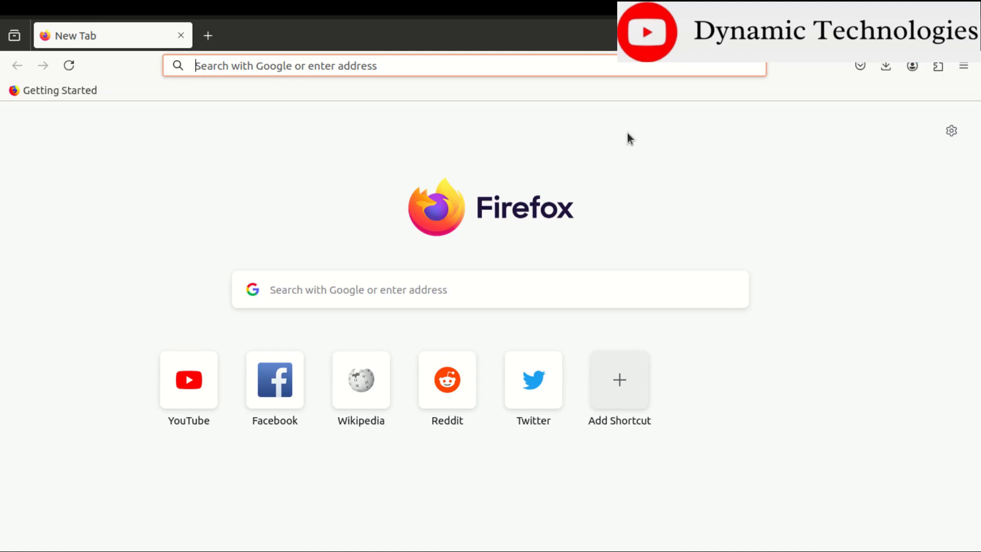
mouse_move(465, 135)
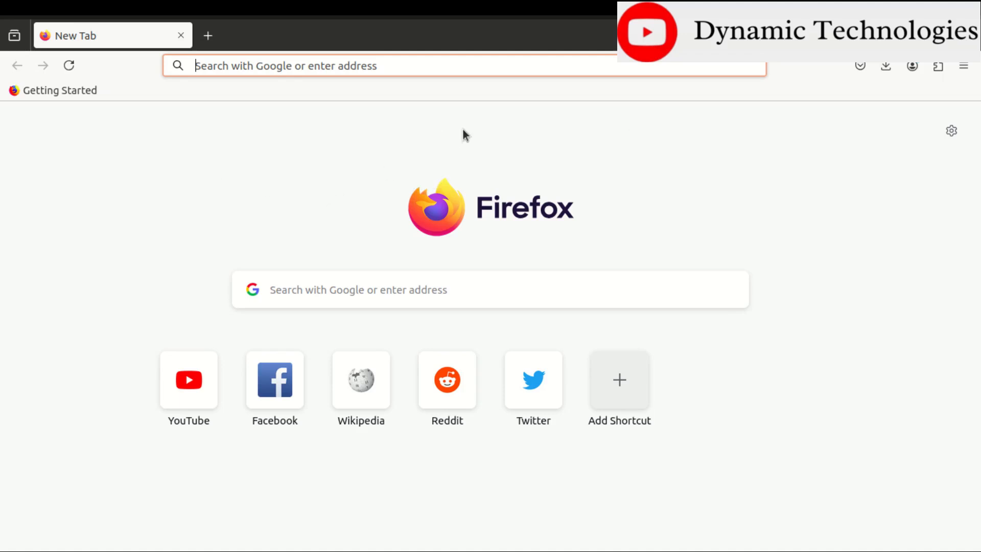
mouse_move(235, 104)
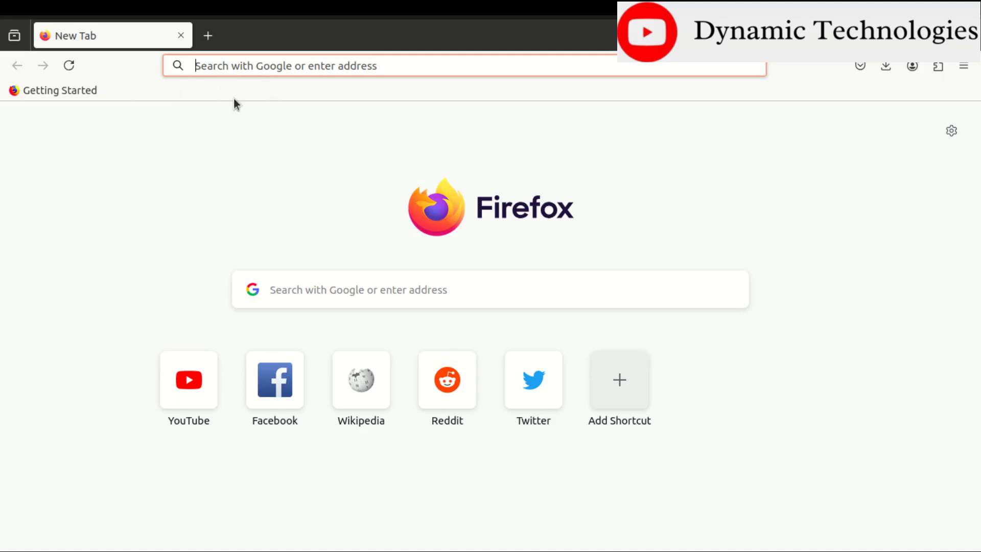
mouse_move(302, 98)
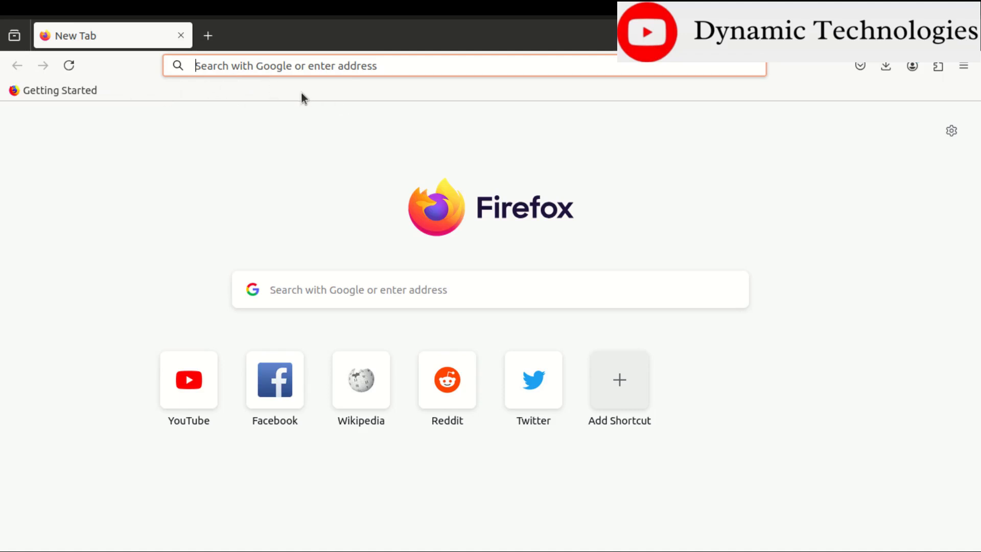
- Search Google for 'visual studio code' from the address bar suggestion
text(visual)
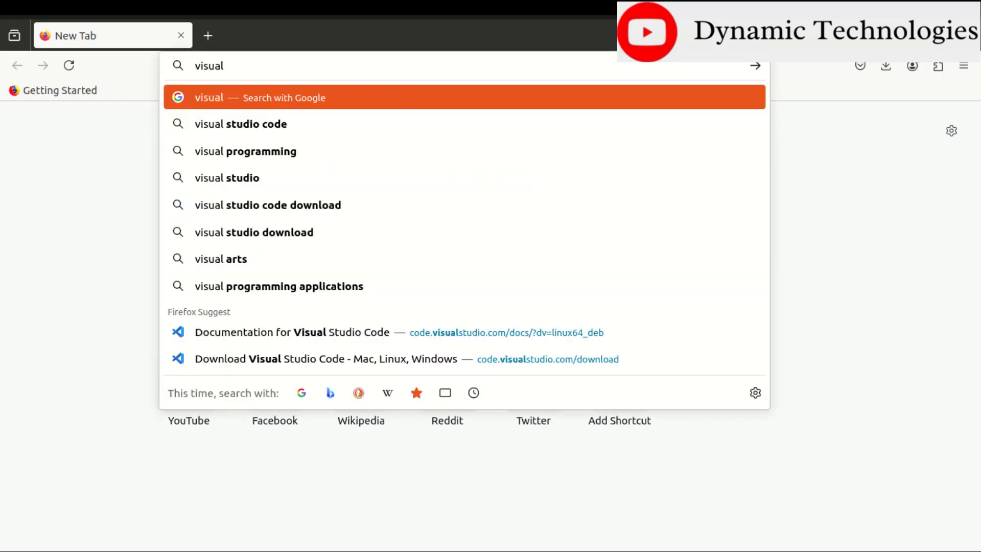
click(241, 124)
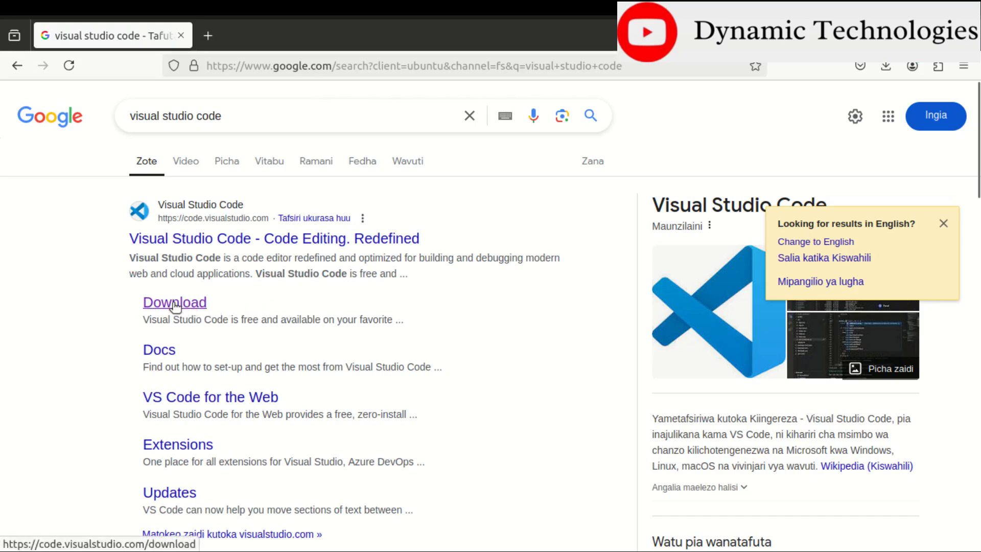
- From the VS Code download page, start downloading the .deb (Debian, Ubuntu) package
click(175, 303)
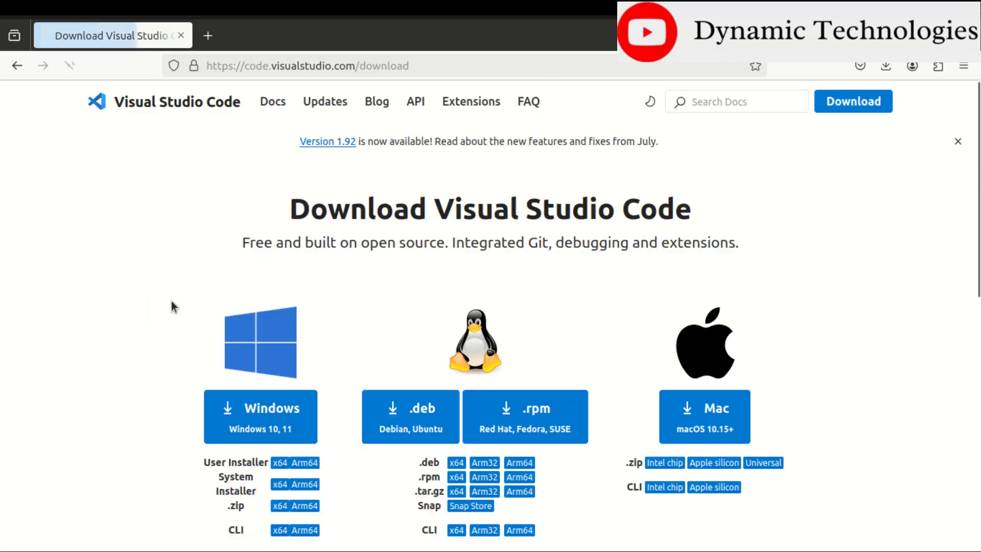
scroll(down, 3)
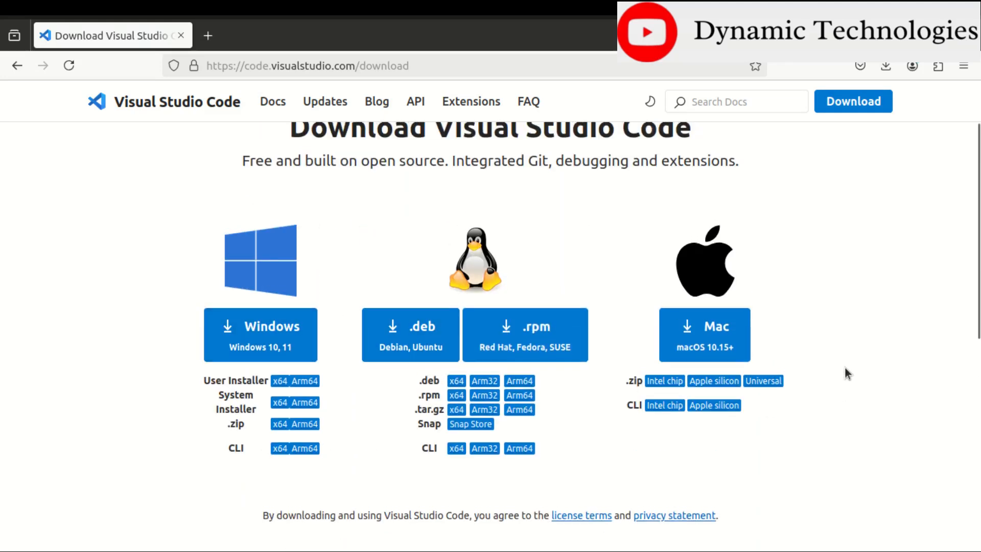
mouse_move(711, 283)
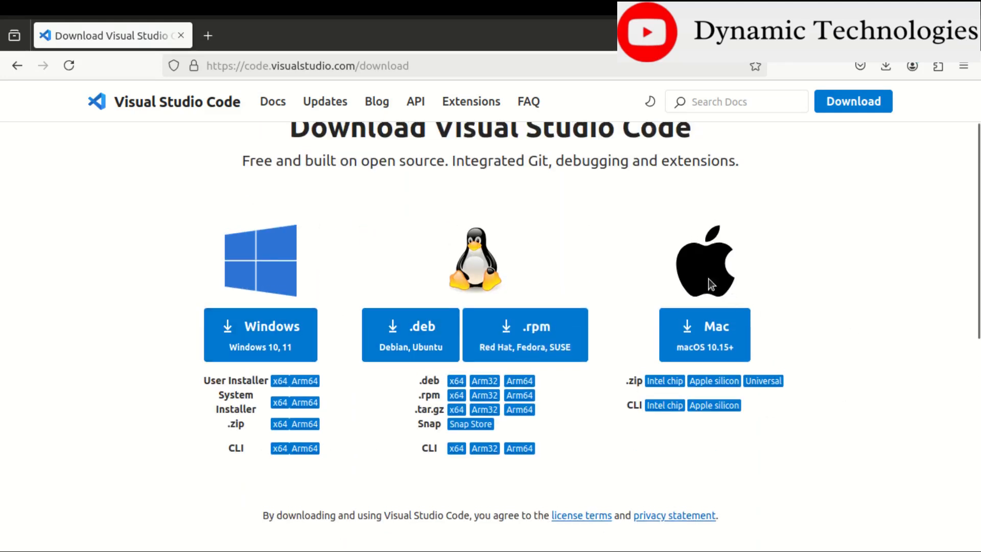
mouse_move(629, 177)
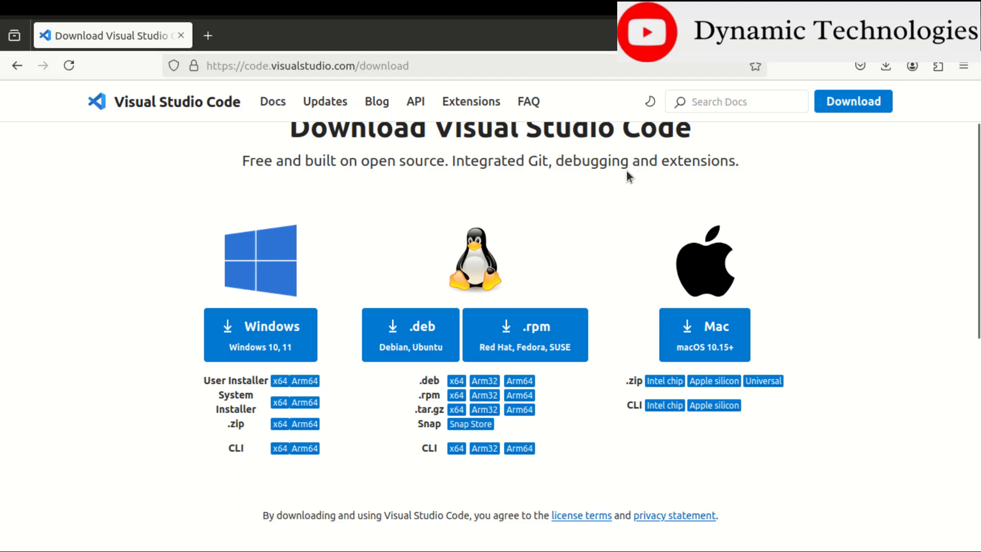
mouse_move(507, 153)
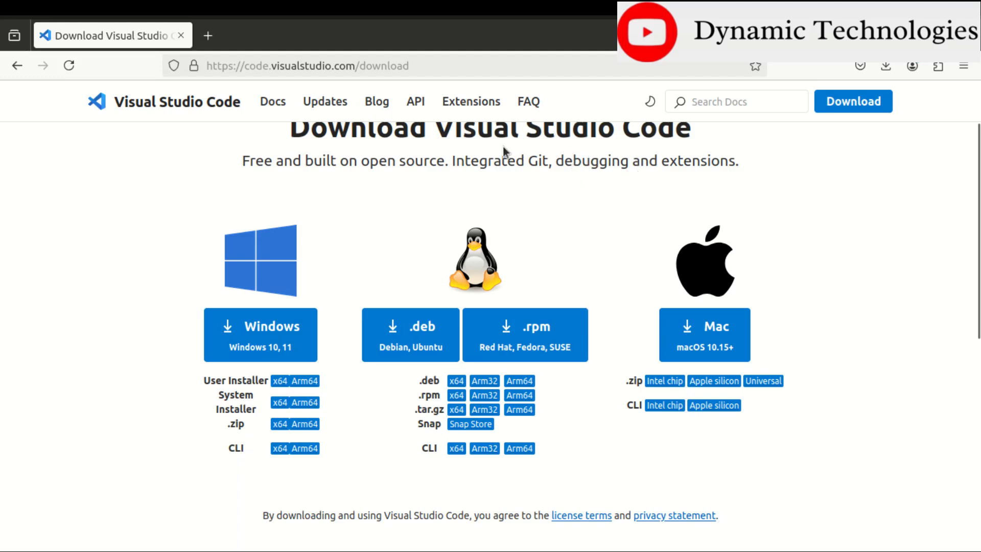
mouse_move(410, 339)
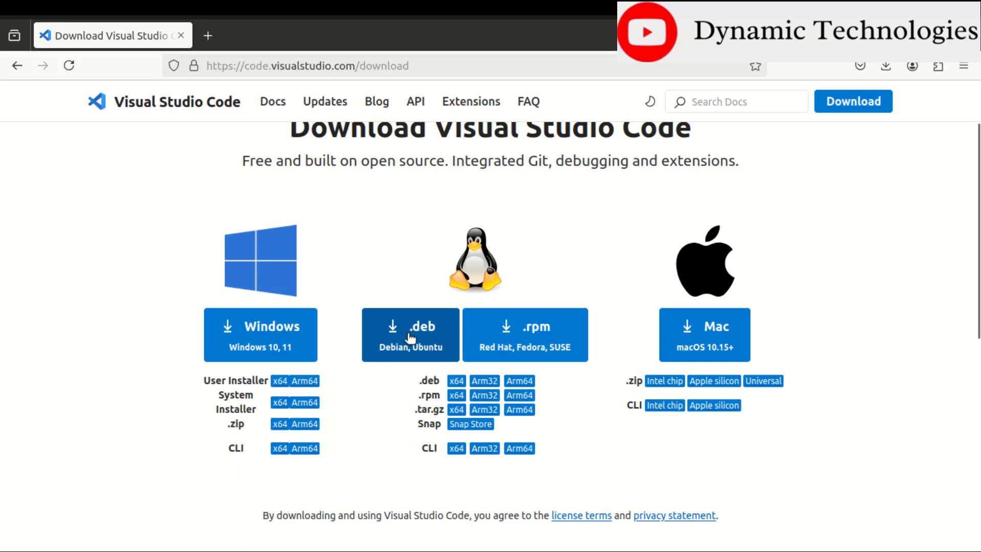
click(410, 336)
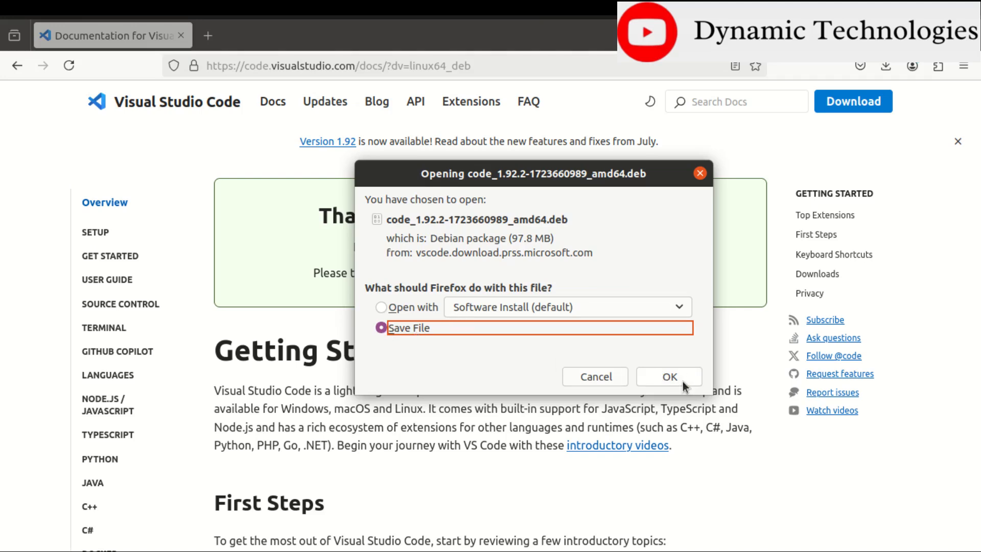
- Save the .deb file and cancel the duplicate download in the Downloads panel
click(668, 376)
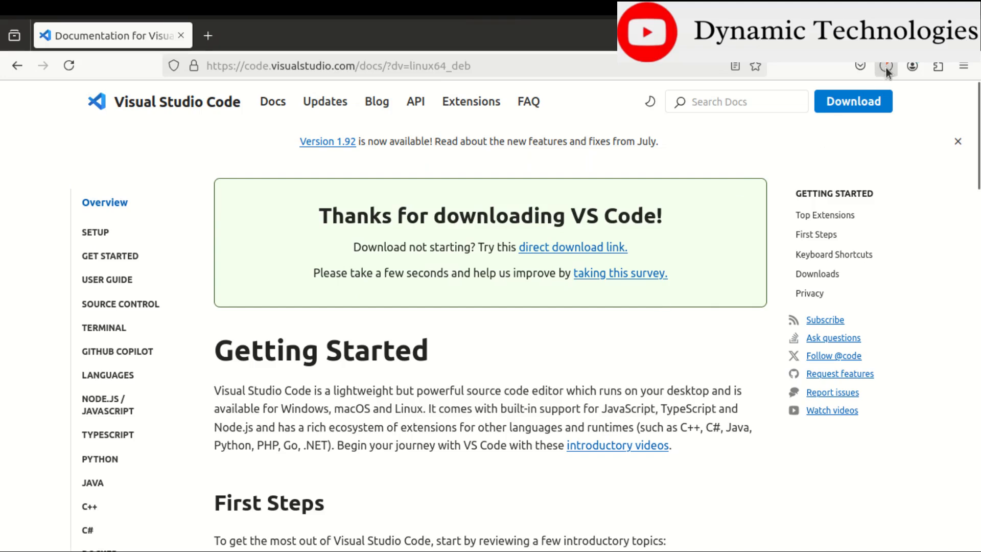
click(886, 65)
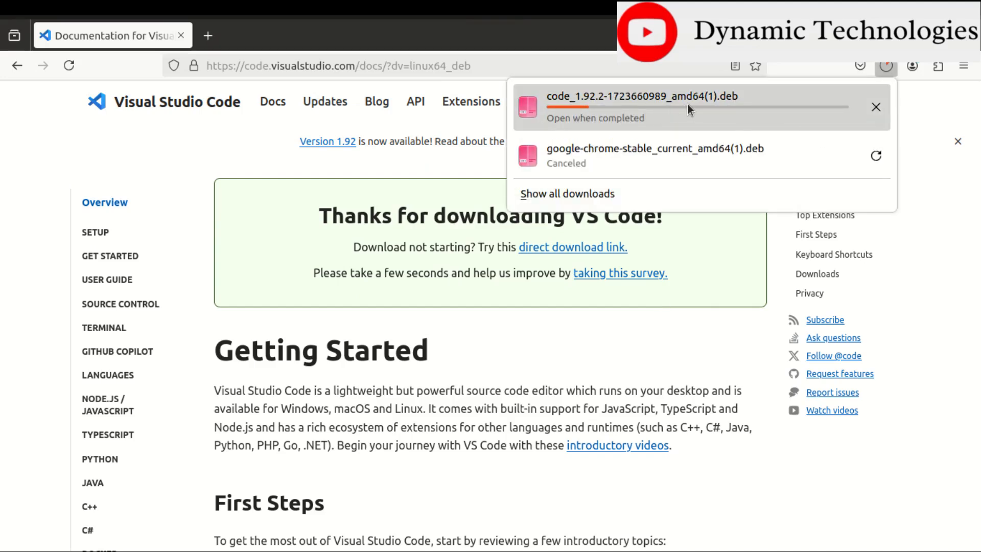
mouse_move(703, 119)
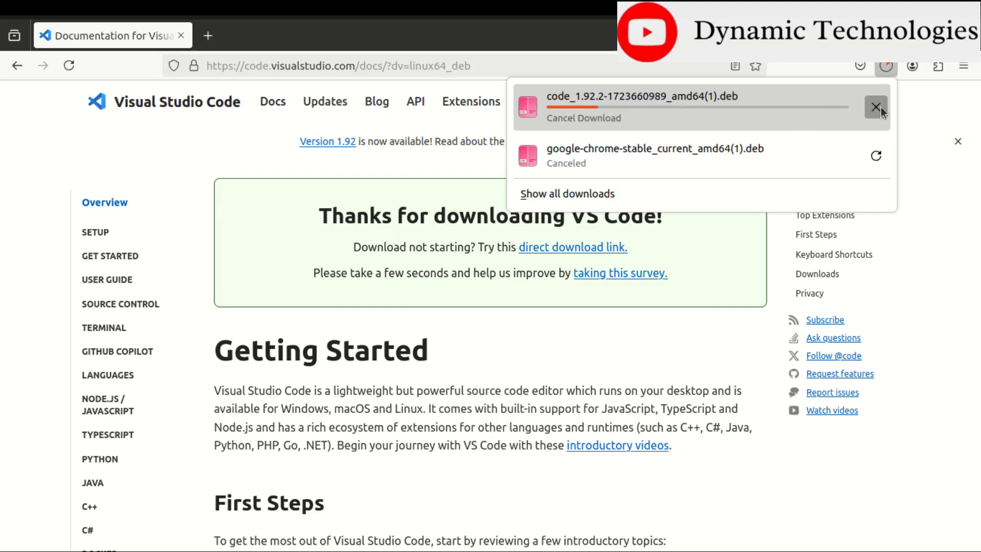
click(876, 106)
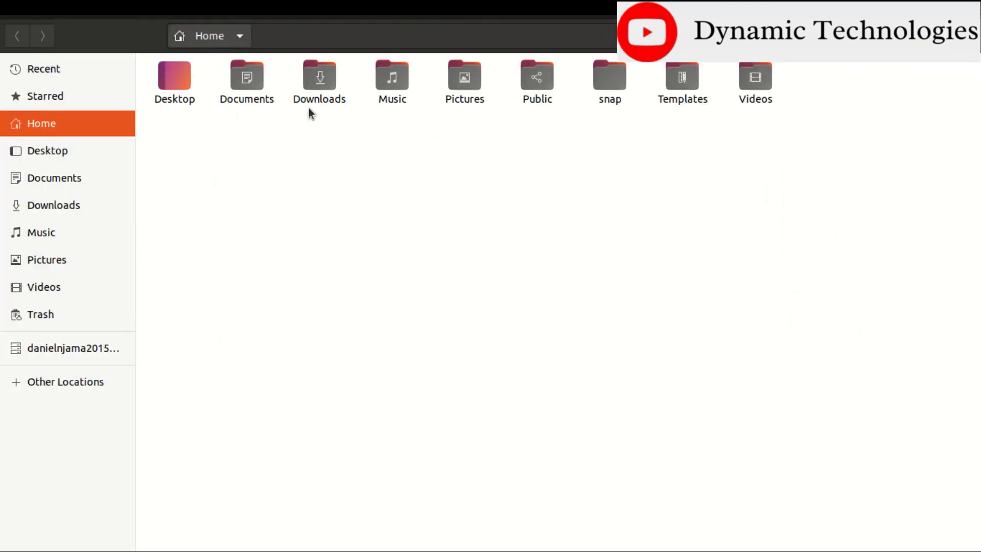
- View the code_1.92.2 .deb in Downloads and check its 102.5 MB size
double_click(319, 75)
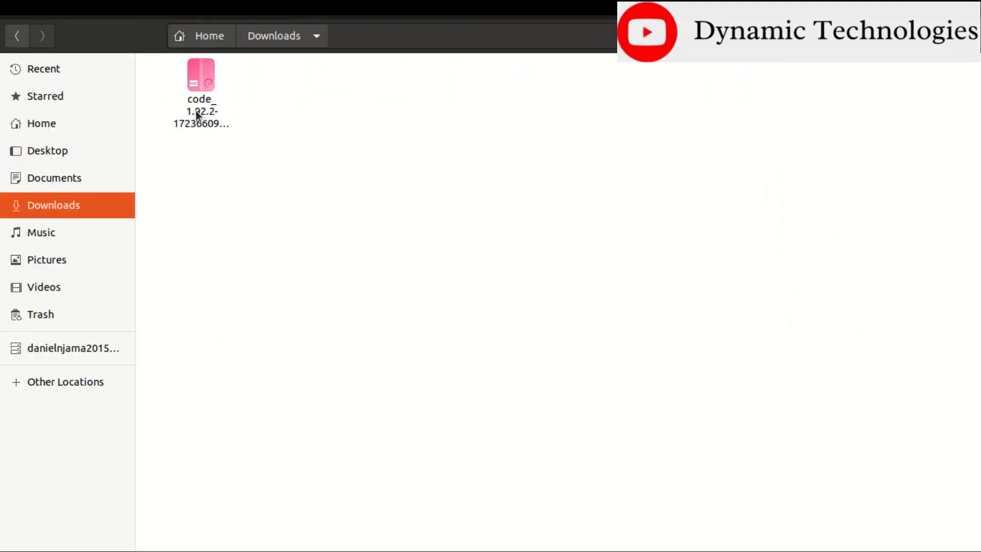
click(201, 82)
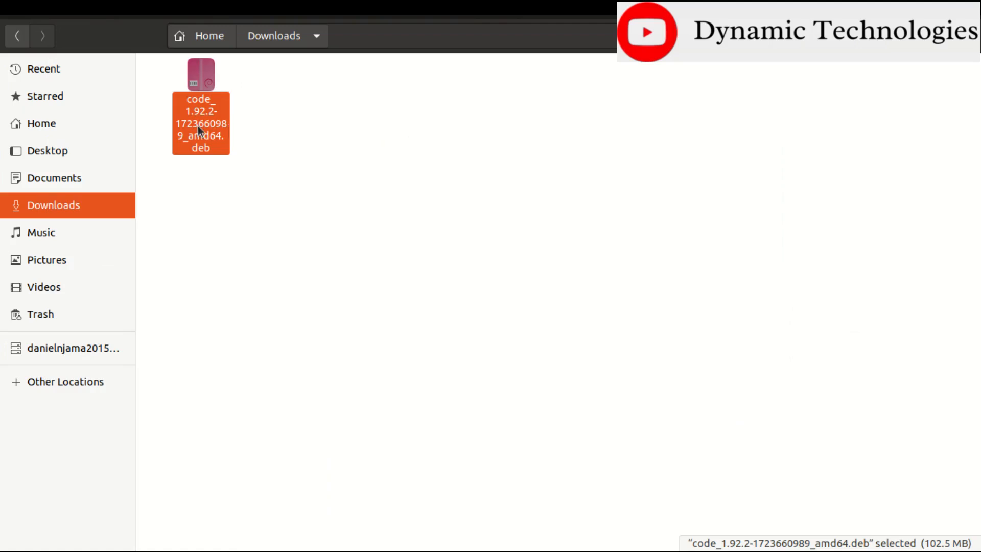
mouse_move(207, 156)
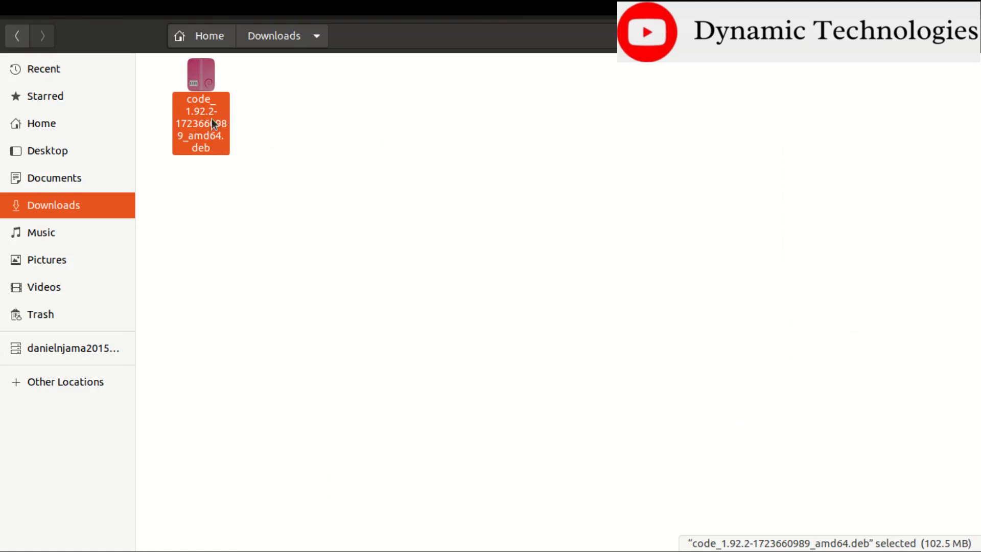
mouse_move(219, 142)
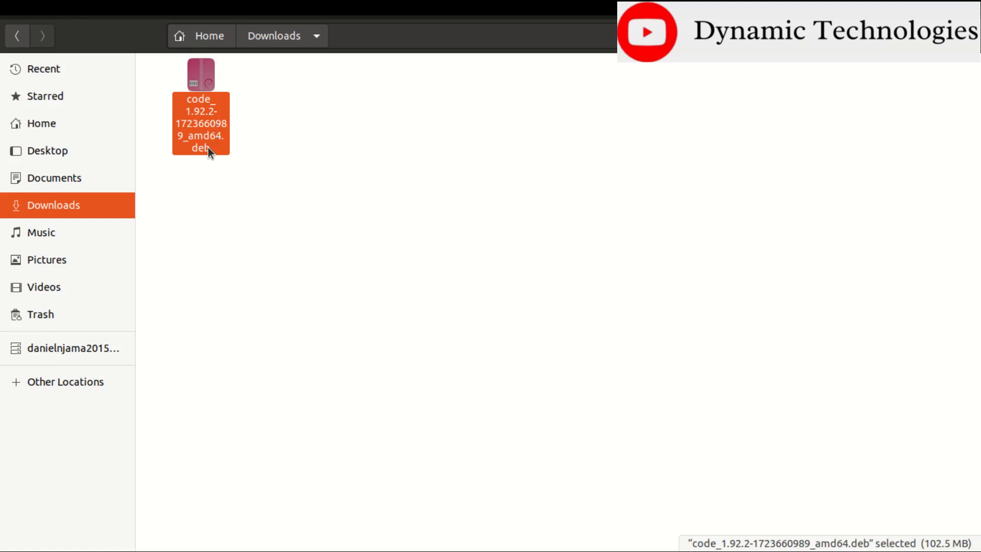
mouse_move(213, 156)
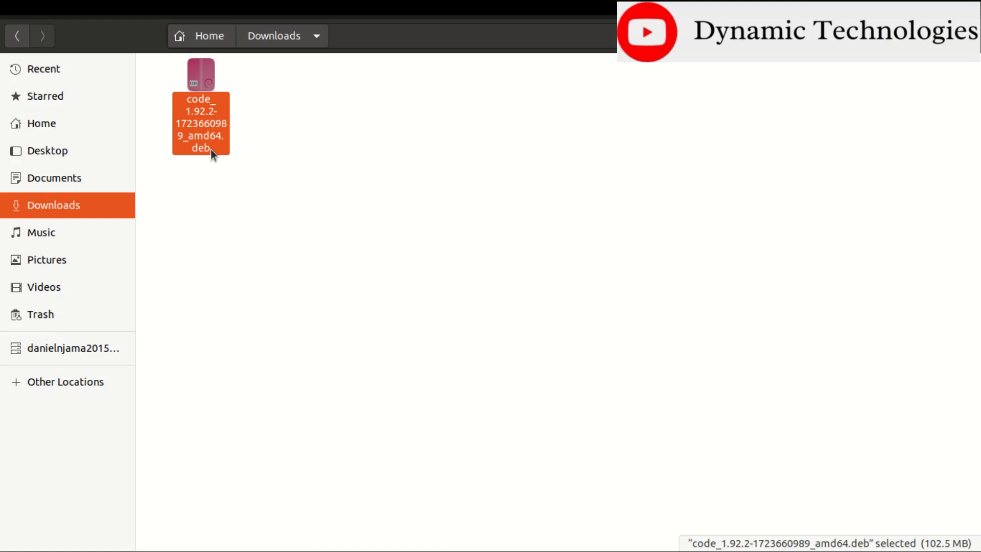
mouse_move(218, 151)
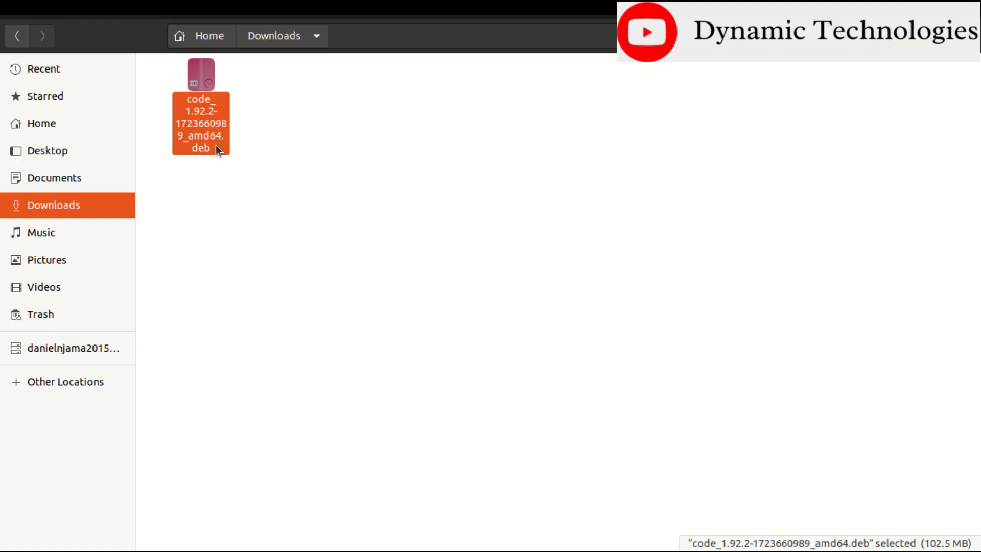
mouse_move(210, 141)
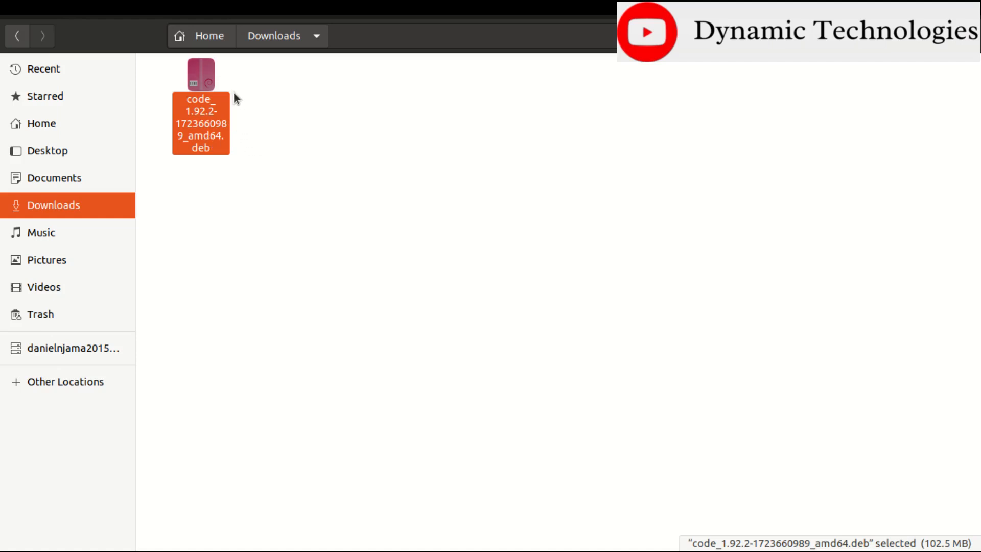
mouse_move(281, 103)
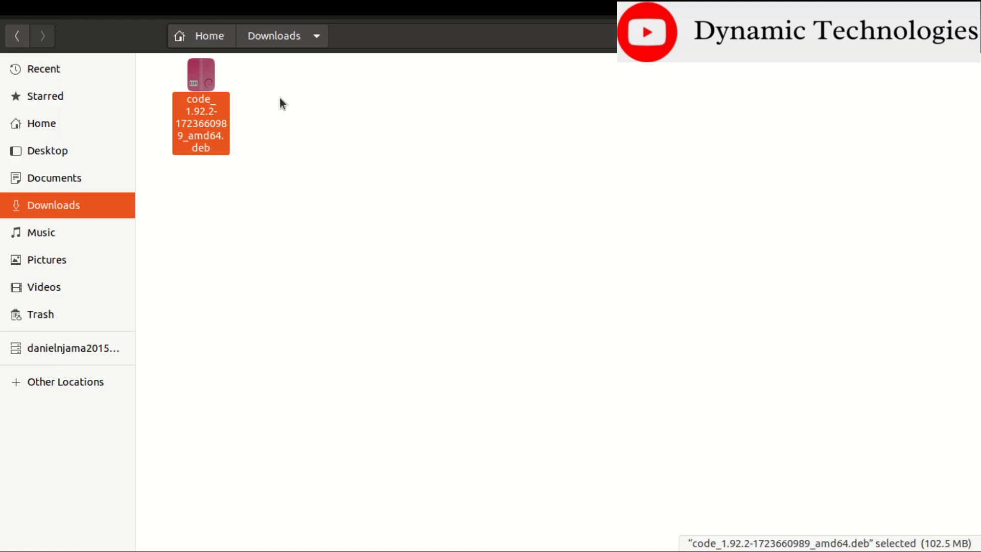
click(312, 222)
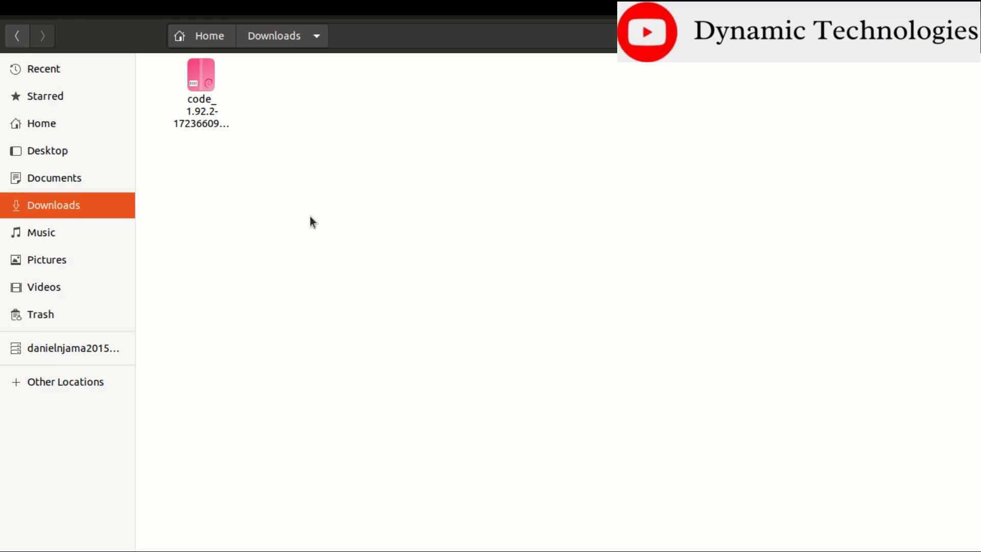
- Launch a terminal in the Downloads folder via Open in Terminal
right_click(313, 222)
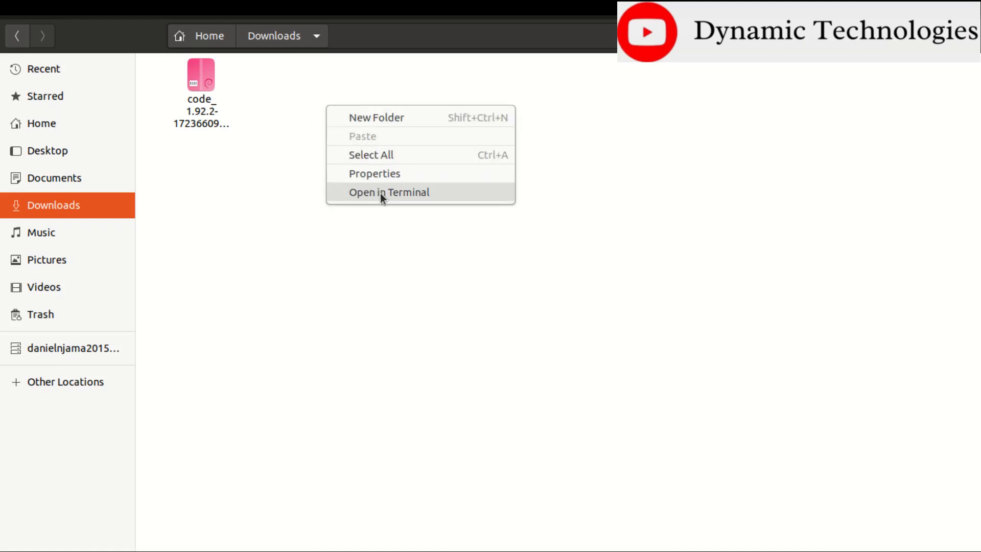
click(388, 193)
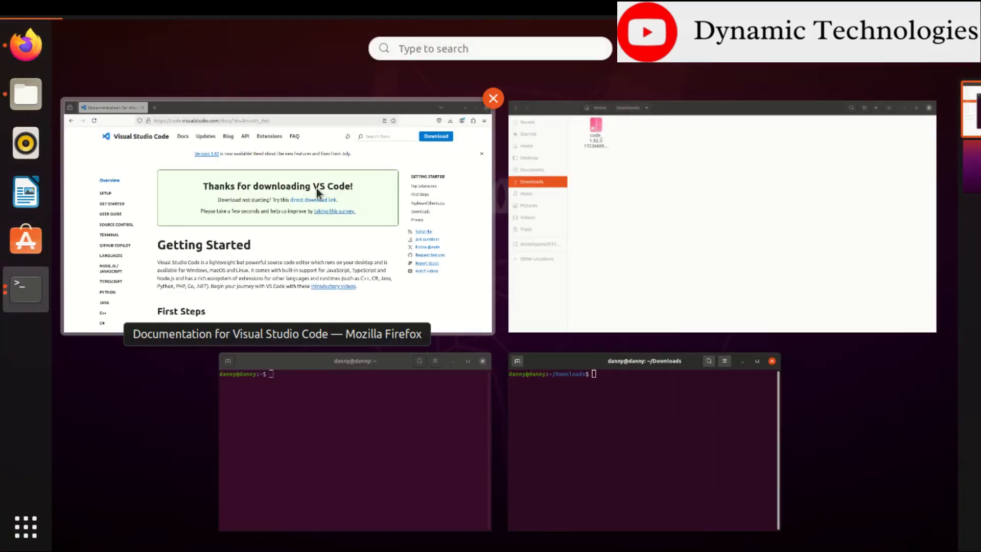
text(visul)
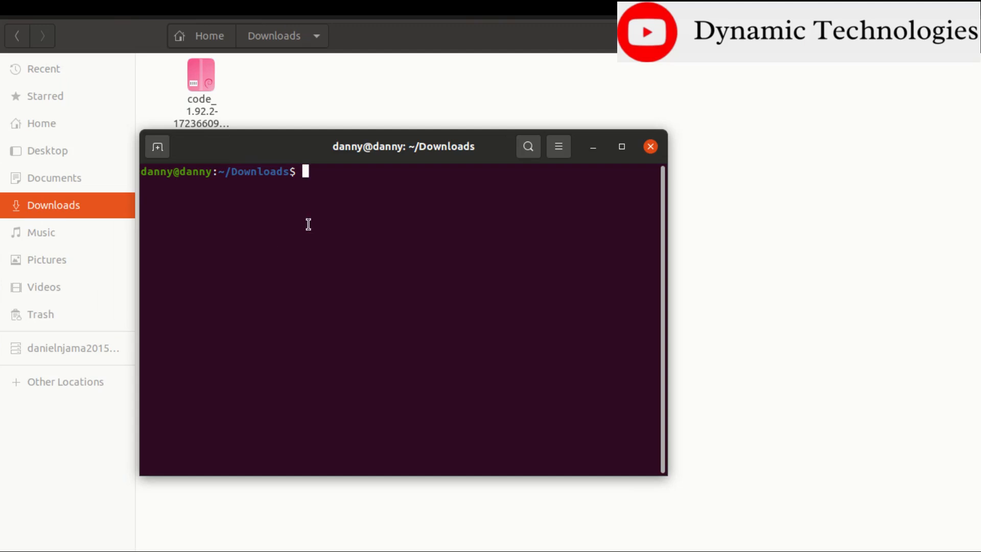
text(sudo dpkg)
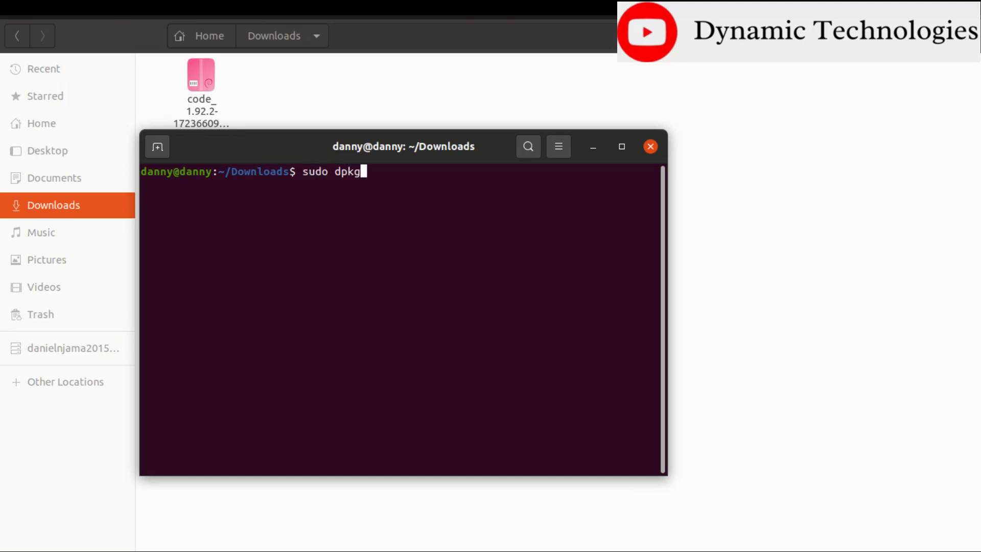
text(-i)
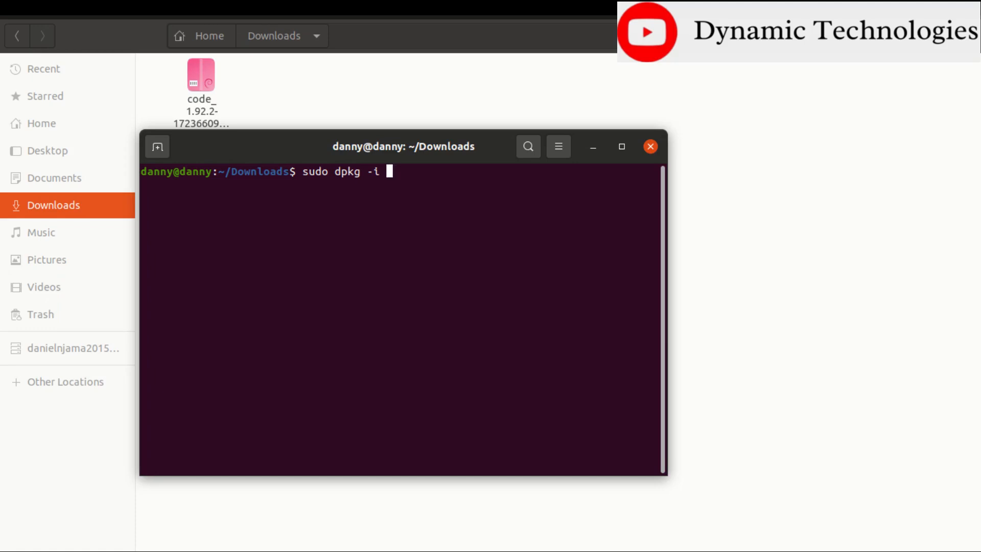
text(c)
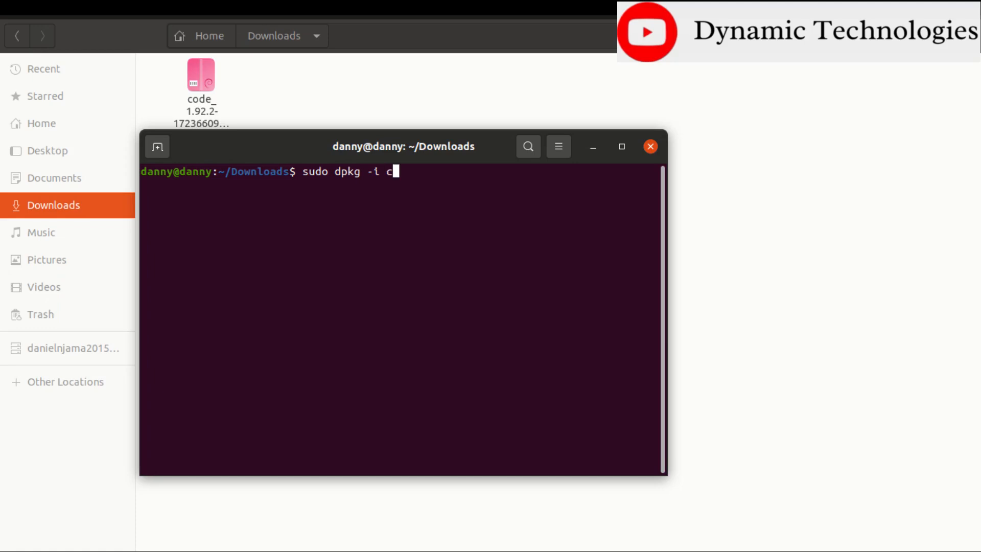
text(ode_1.92.2-1723660989_amd64.deb)
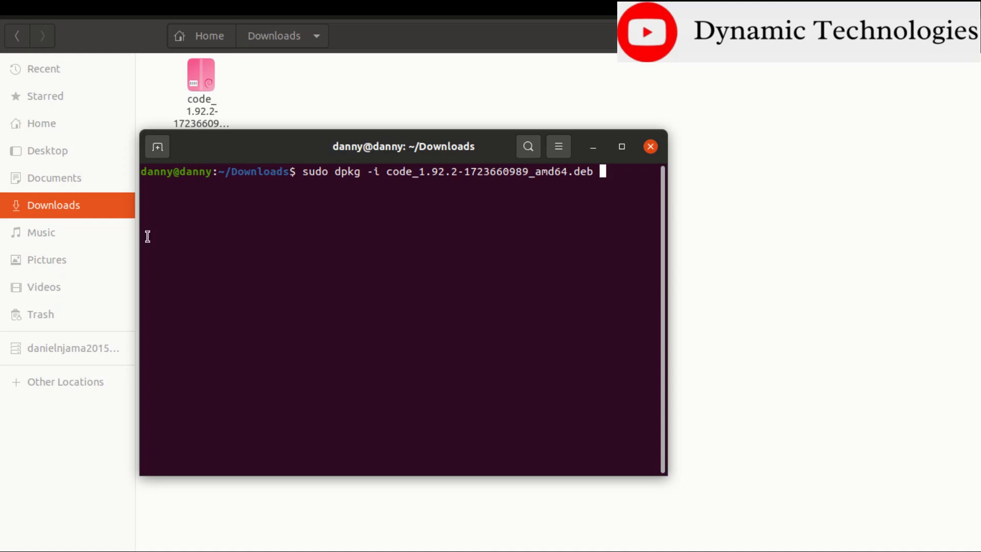
mouse_move(611, 283)
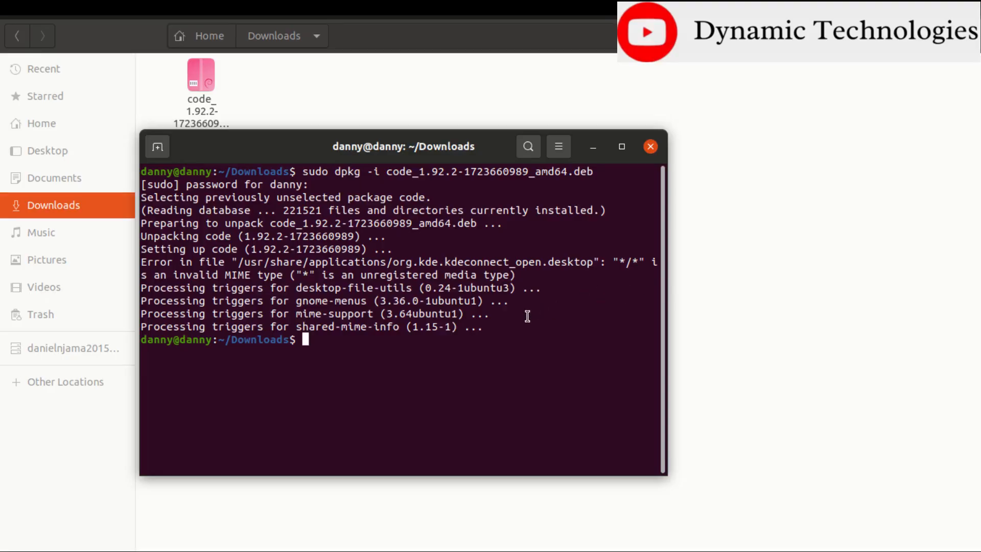
mouse_move(347, 333)
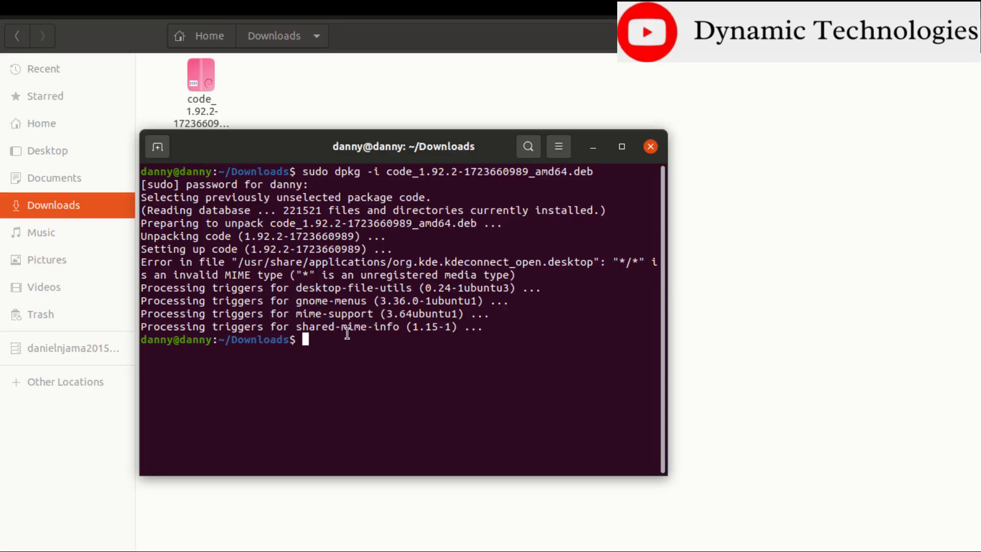